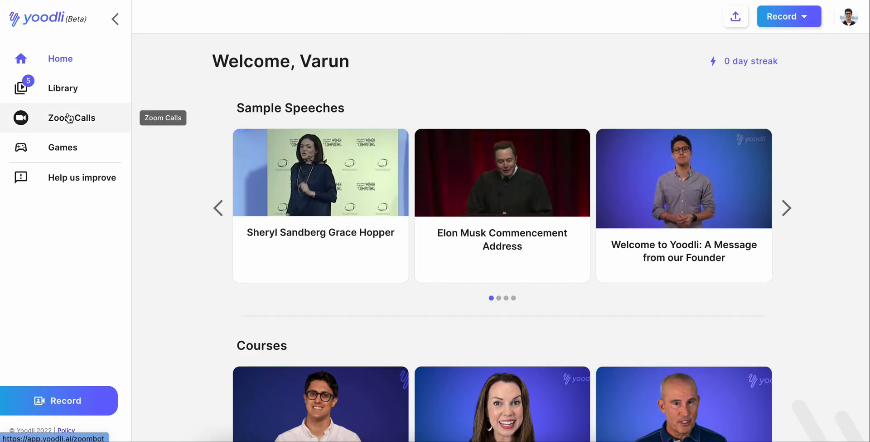
# Paste the ongoing Zoom meeting link on Zoom Calls and send Yoodlibot to join
pyautogui.click(72, 117)
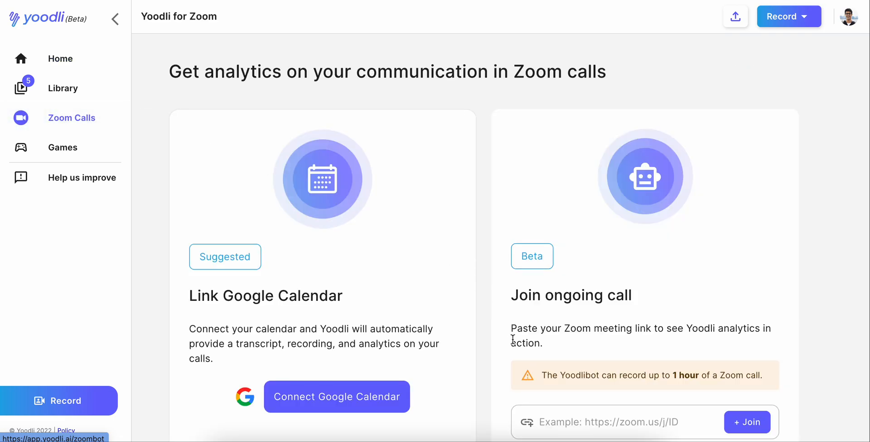
pyautogui.scroll(-3)
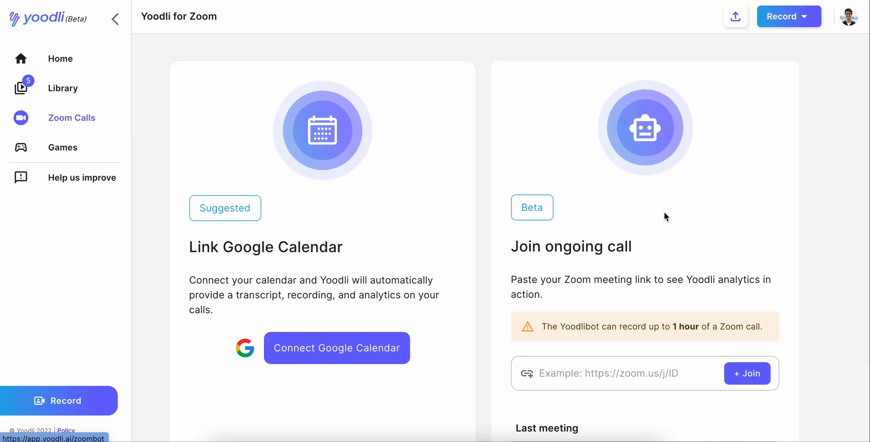
pyautogui.click(611, 373)
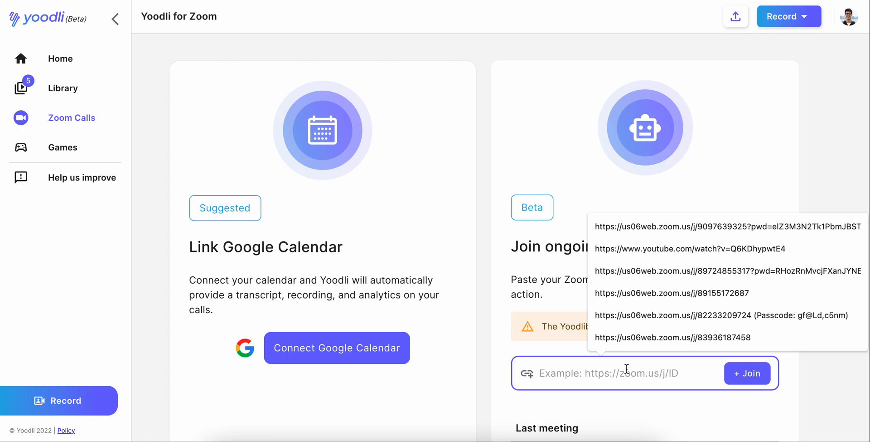
pyautogui.click(725, 227)
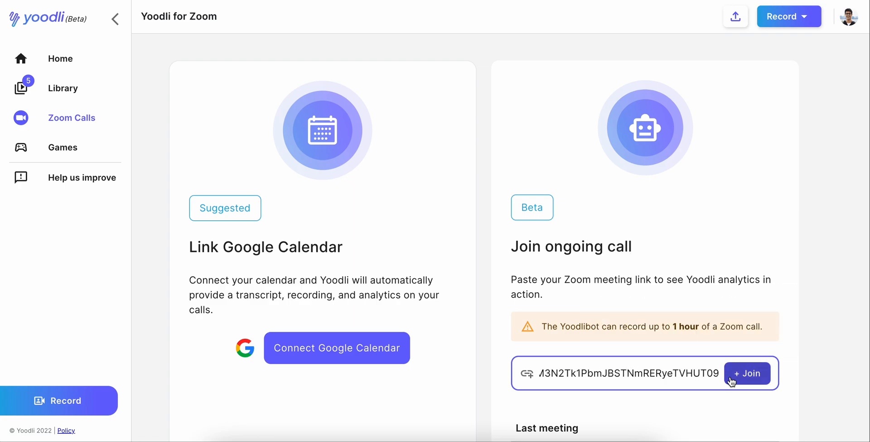
pyautogui.click(747, 372)
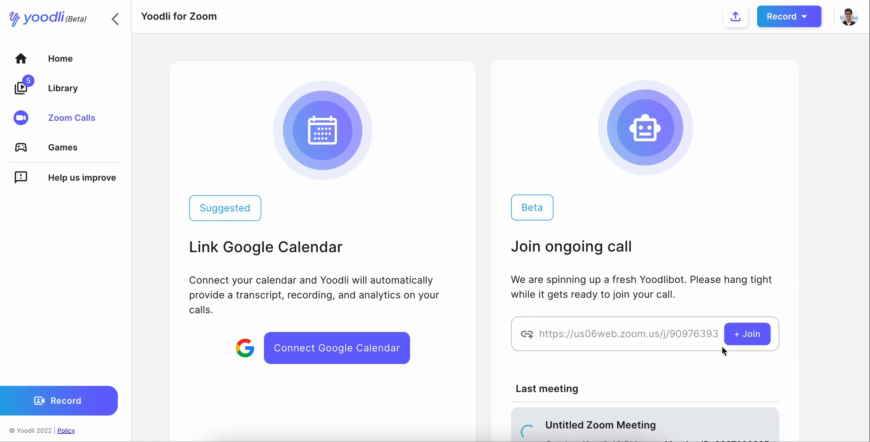
pyautogui.click(746, 333)
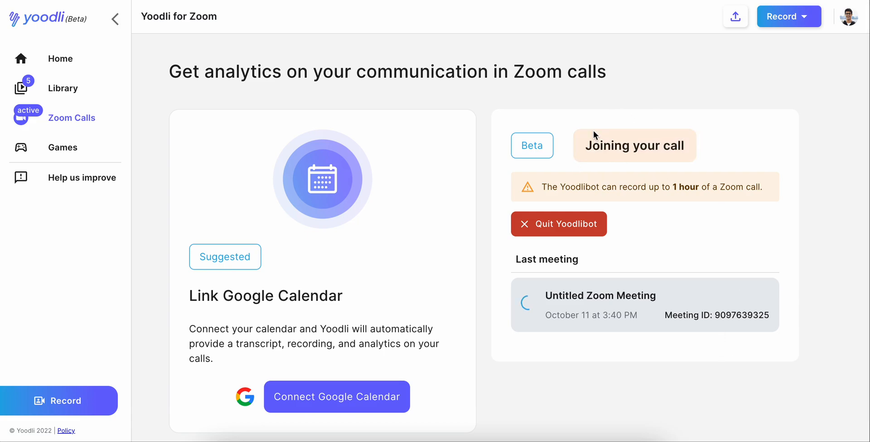
pyautogui.moveTo(536, 328)
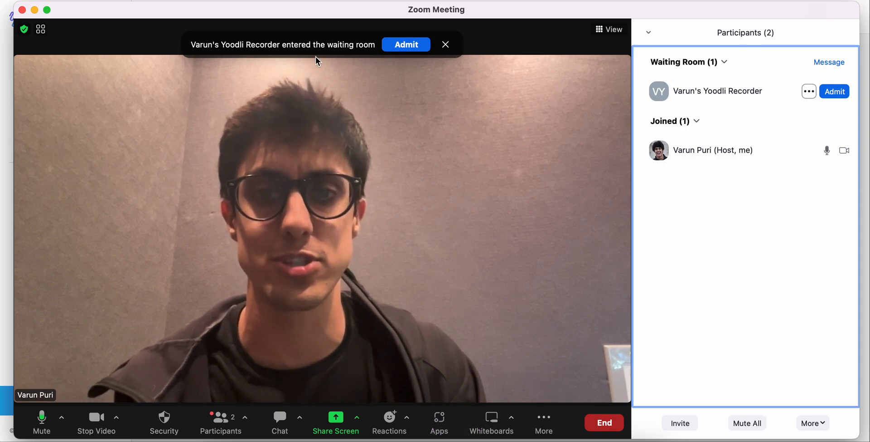
# Admit the Yoodli recorder from the waiting room, then quit Yoodlibot after speaking
pyautogui.click(406, 44)
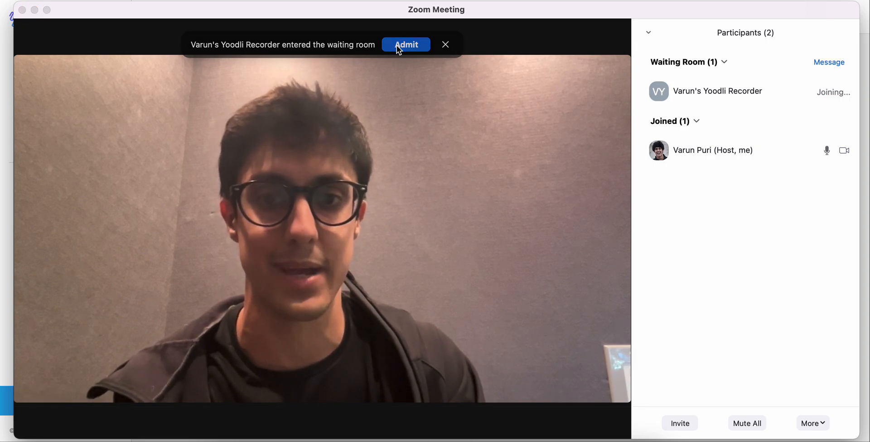
pyautogui.click(406, 44)
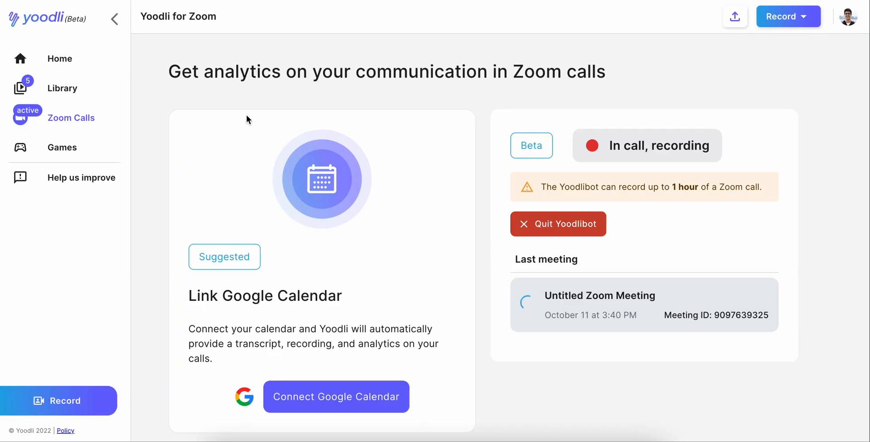
pyautogui.moveTo(558, 223)
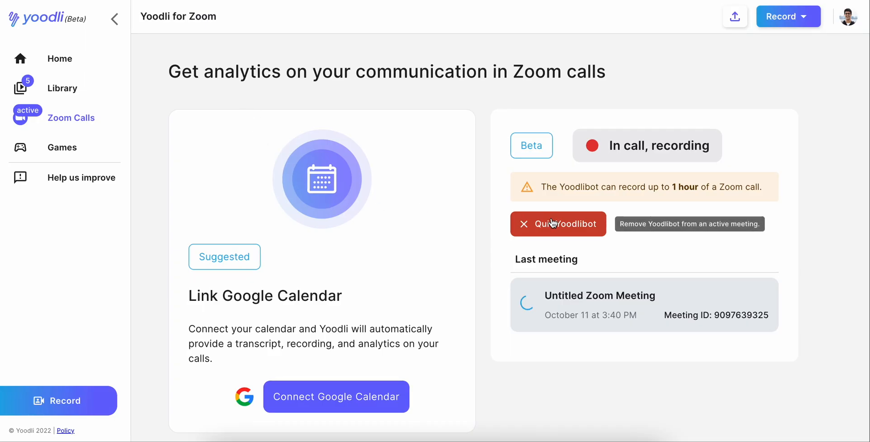
pyautogui.click(558, 223)
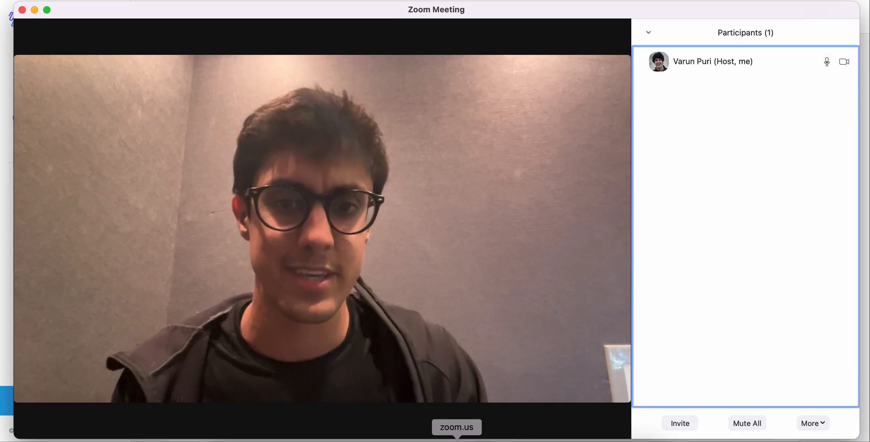
pyautogui.moveTo(387, 325)
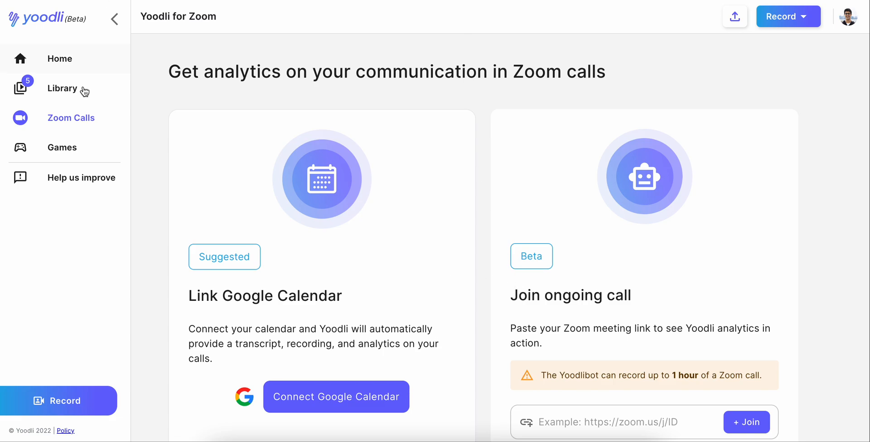
# Open the 0:43 Untitled Zoom Meeting recording from the Yoodli library
pyautogui.click(62, 88)
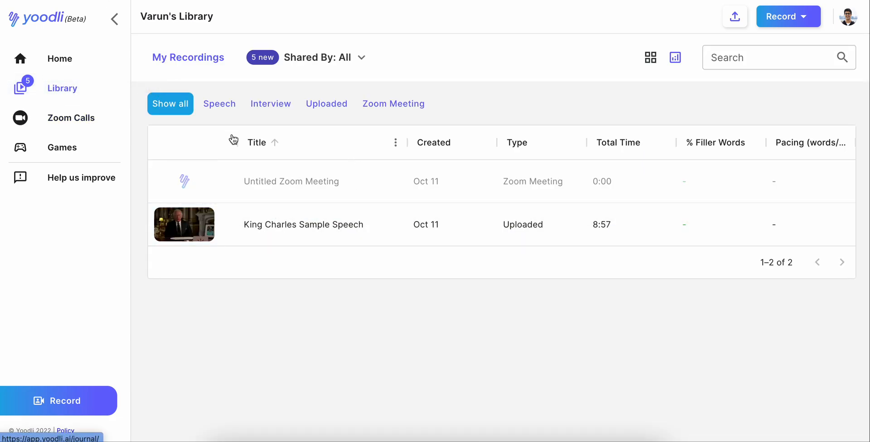
pyautogui.moveTo(335, 332)
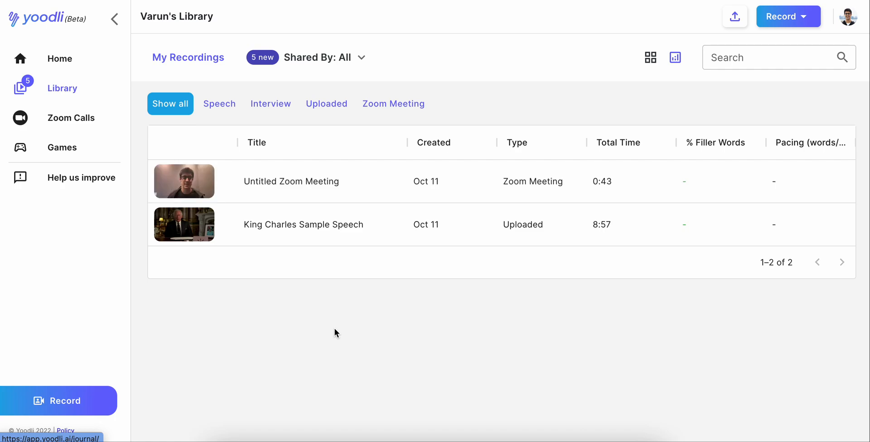
pyautogui.moveTo(260, 187)
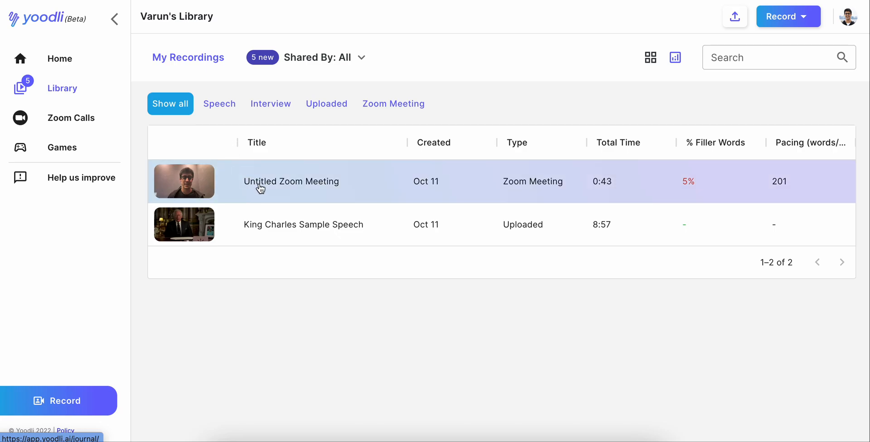
pyautogui.click(291, 181)
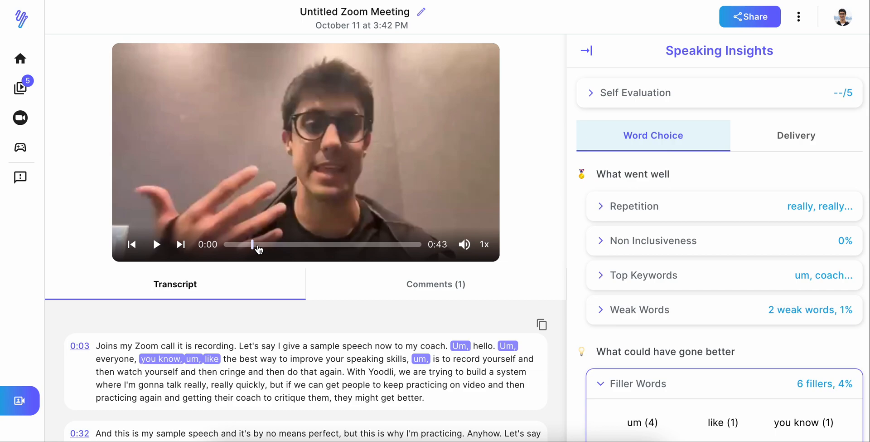
# Post the comment 'Varun, slow f' at 0:09 on the recording
pyautogui.click(436, 284)
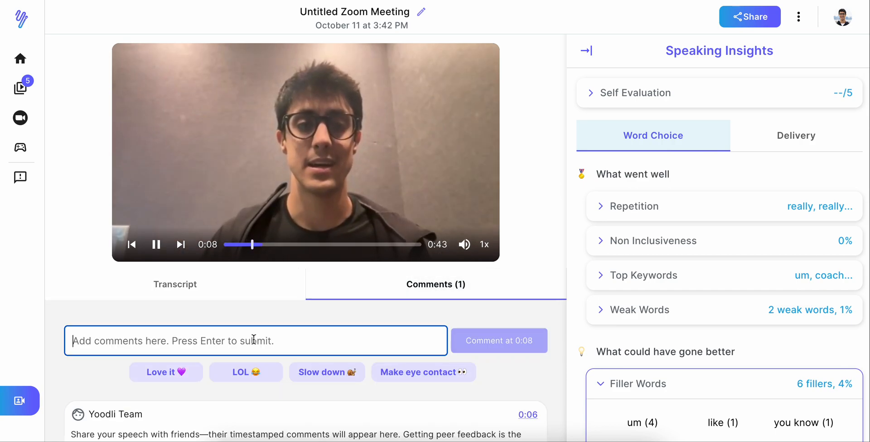
pyautogui.write('Varun, slow f')
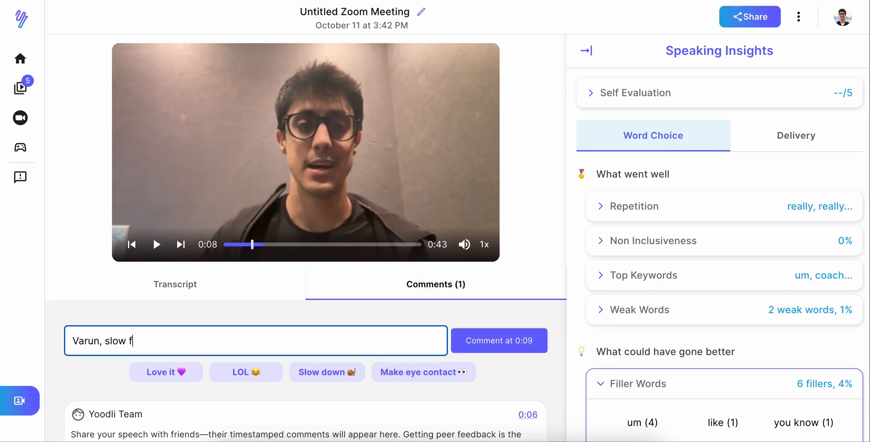
pyautogui.click(498, 340)
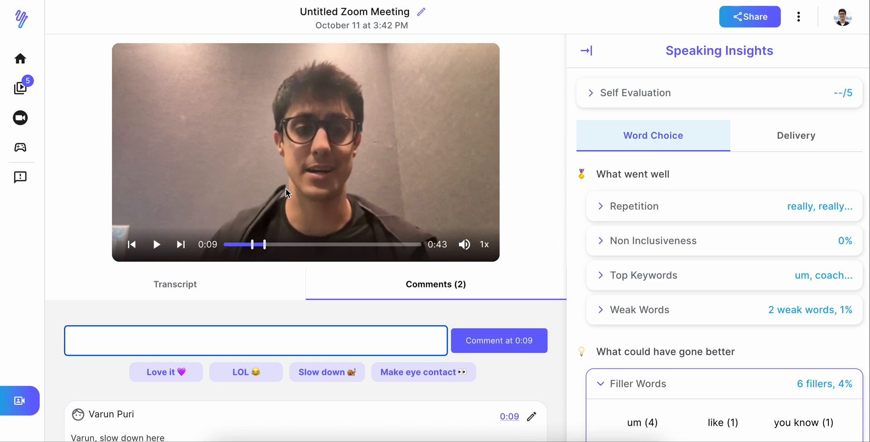
pyautogui.moveTo(205, 195)
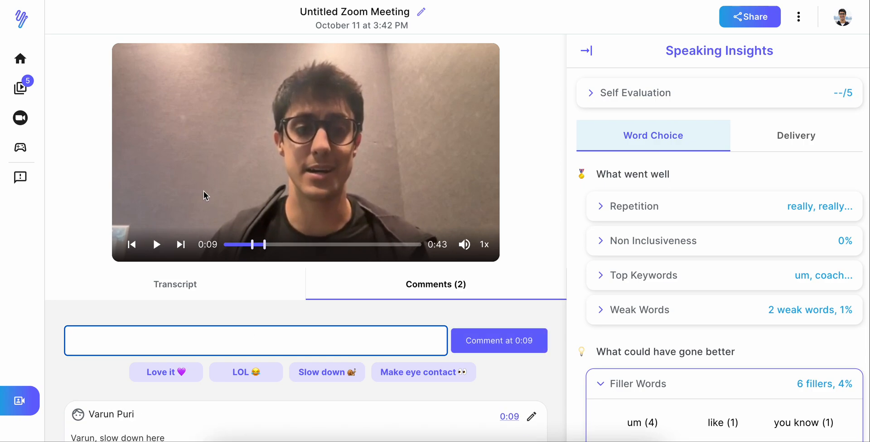
pyautogui.moveTo(215, 224)
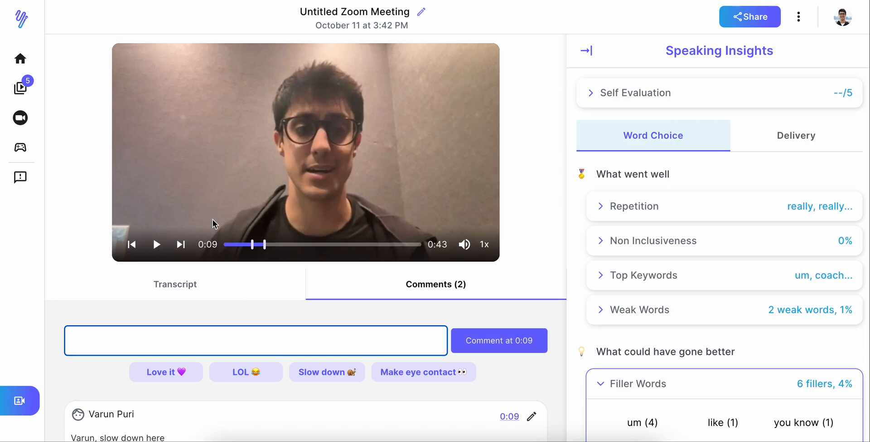
pyautogui.click(175, 284)
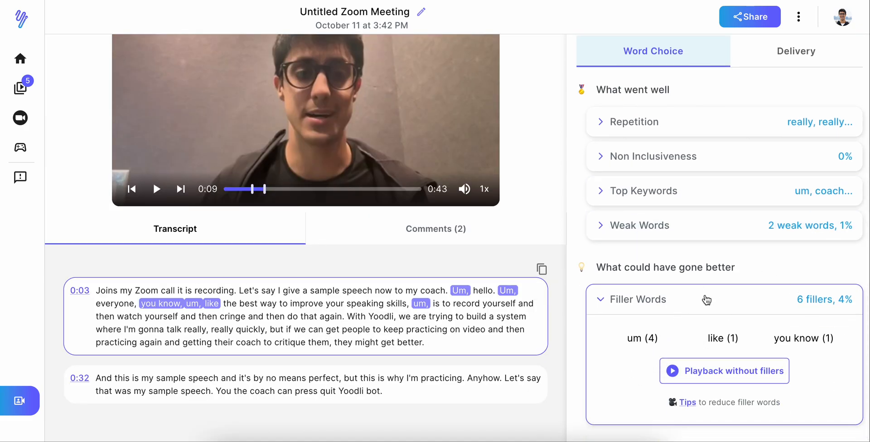
# Review top keywords and the 201 words/minute pacing chart, replaying the stretch near 0:24
pyautogui.click(641, 190)
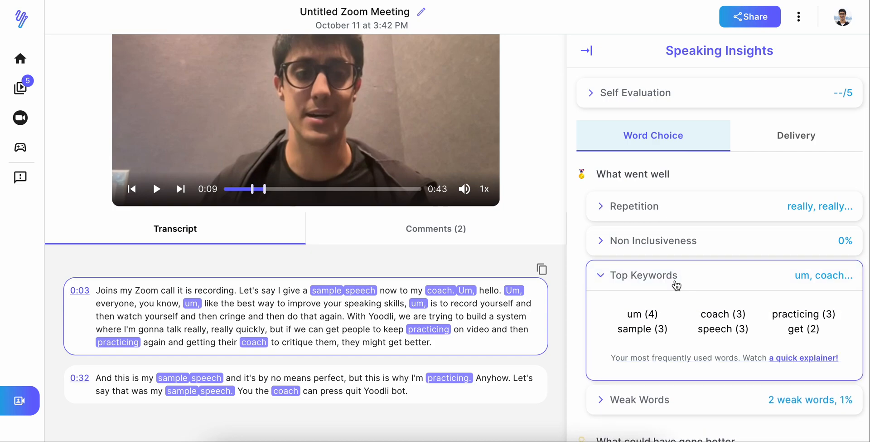
pyautogui.moveTo(435, 157)
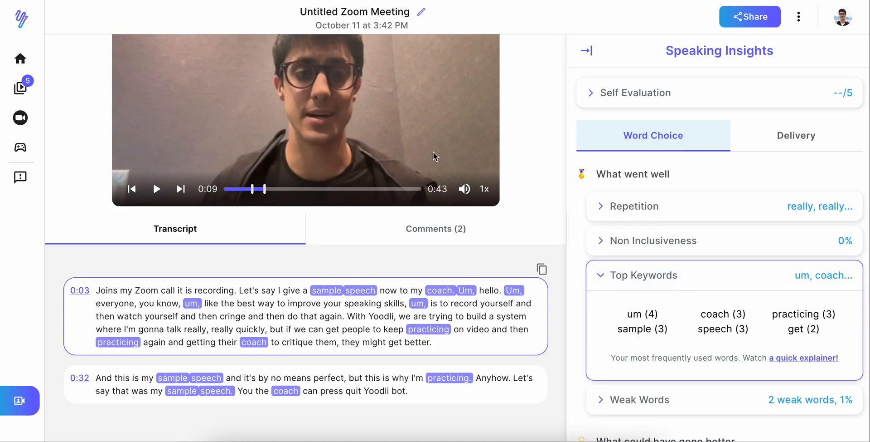
pyautogui.click(796, 135)
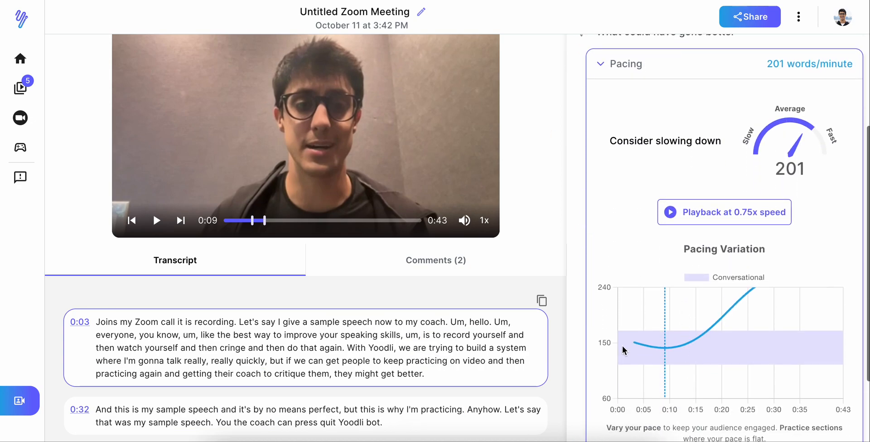
pyautogui.click(156, 220)
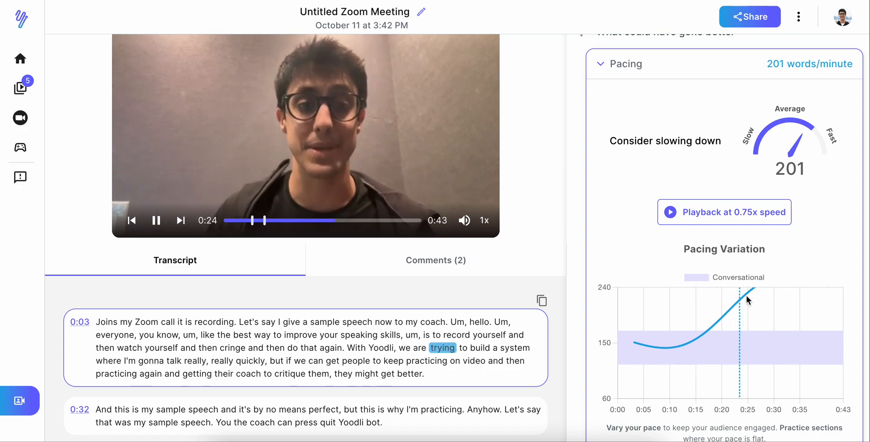
pyautogui.click(156, 220)
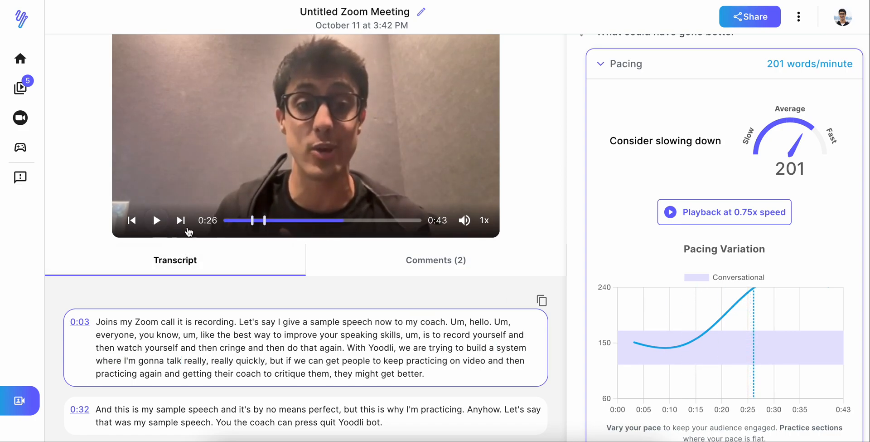
pyautogui.moveTo(777, 299)
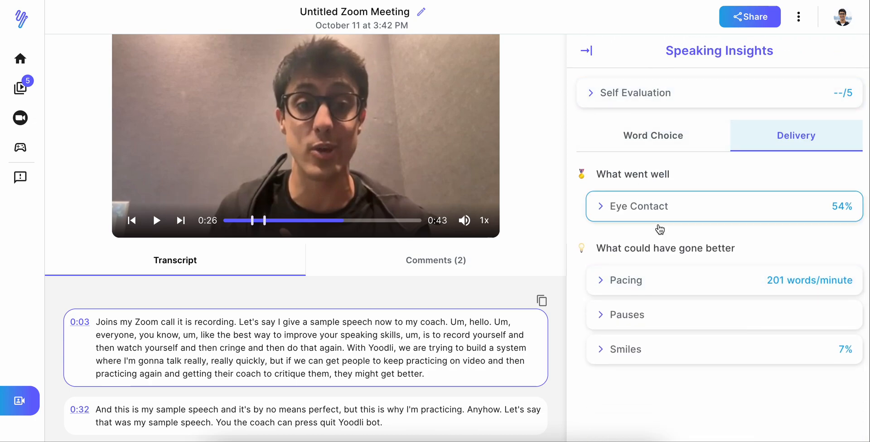
# Expand Eye Contact to show 54% camera contact, 0:22 yes versus 0:19 no
pyautogui.click(638, 207)
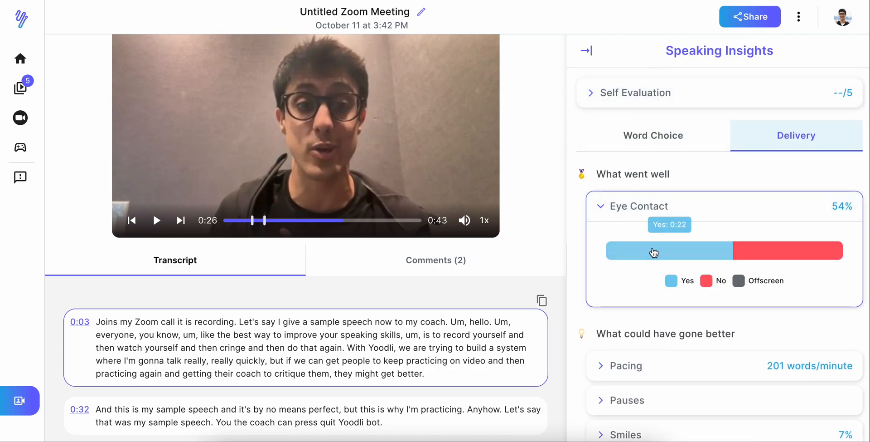
pyautogui.moveTo(759, 262)
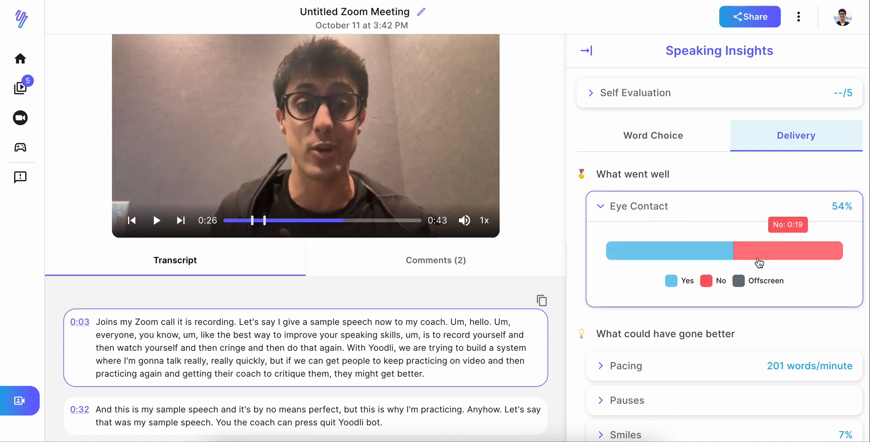
pyautogui.scroll(-3)
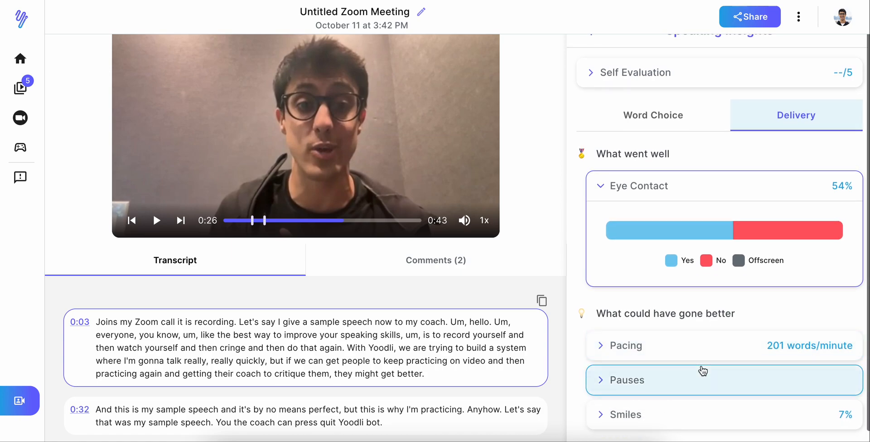
pyautogui.moveTo(638, 378)
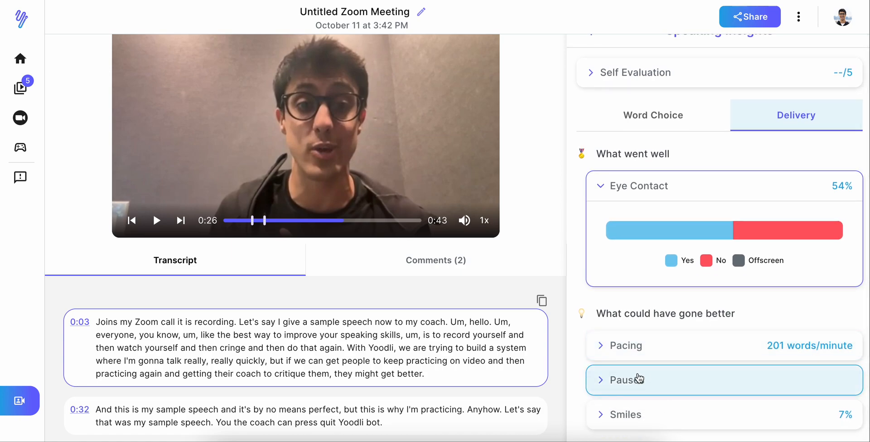
pyautogui.moveTo(20, 118)
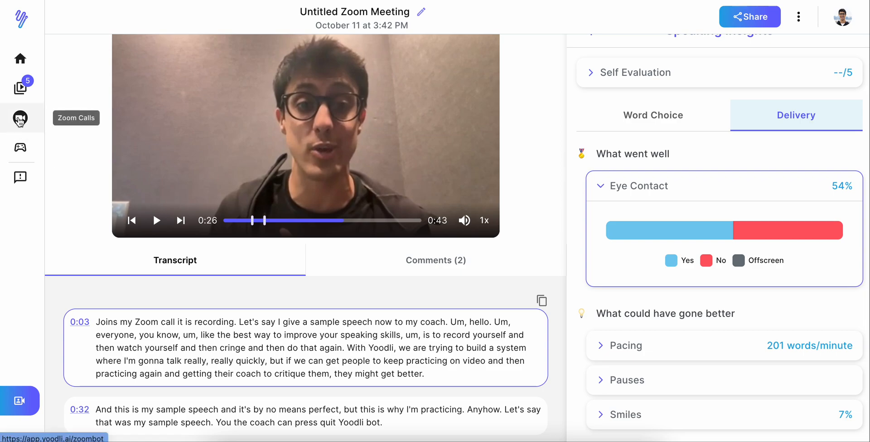